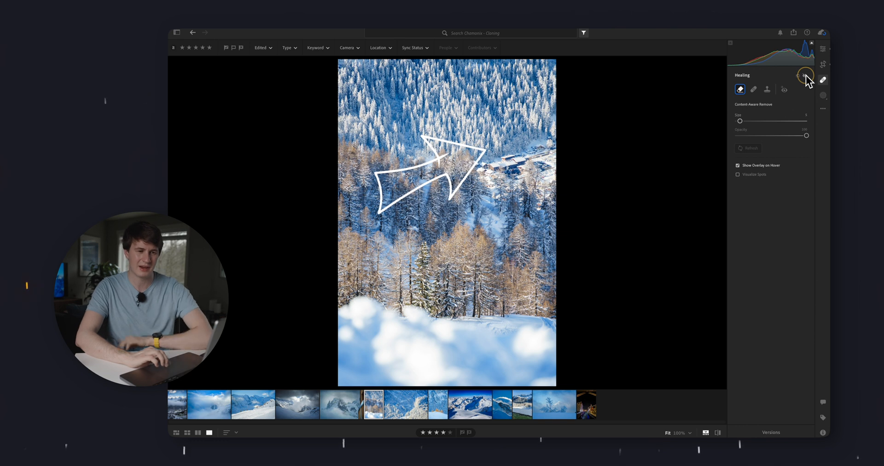
mouse_move(801, 79)
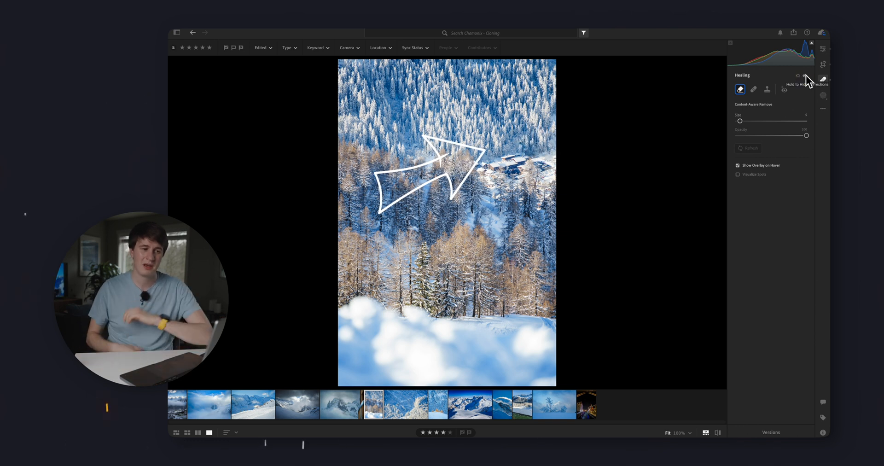
Step: Select the snowy winding-road forest photo from the filmstrip for retouching
left_click(403, 405)
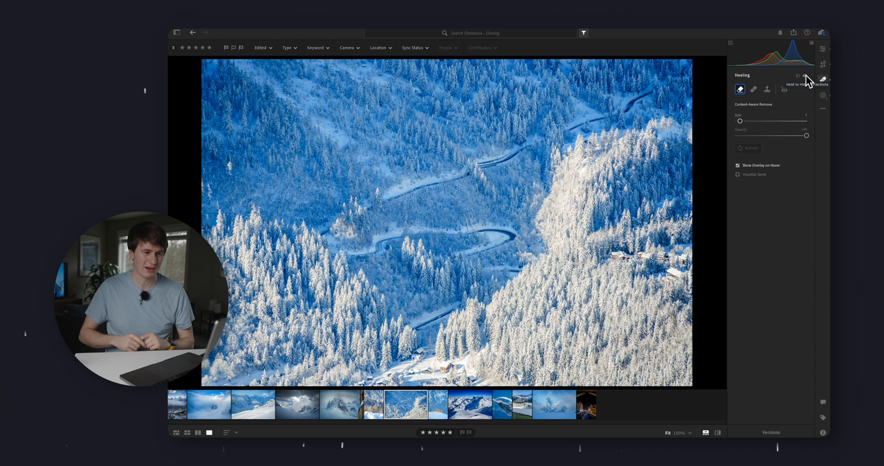